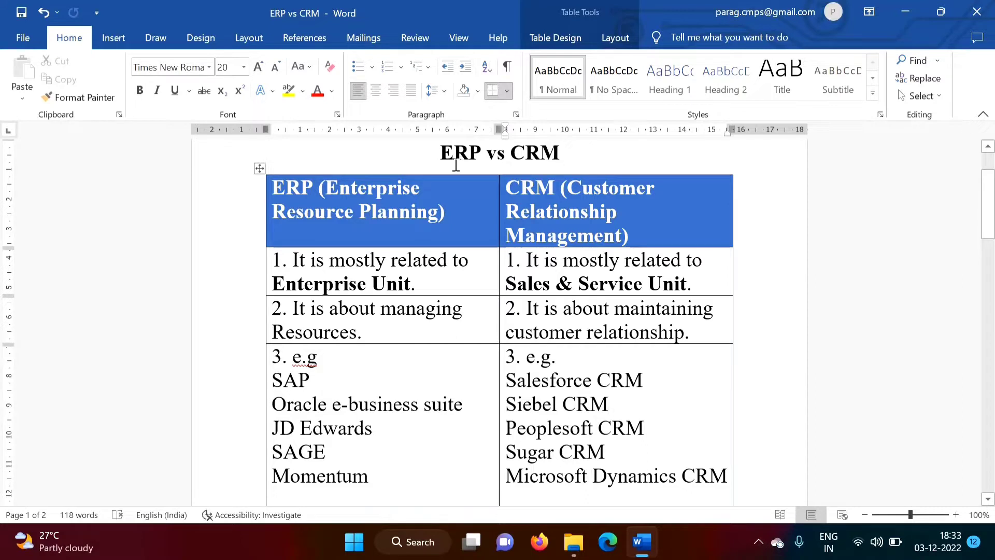
Scroll to page 2 and highlight the Enterprise Unit heading and its ERP items from Inventory Management down.
double_click(373, 188)
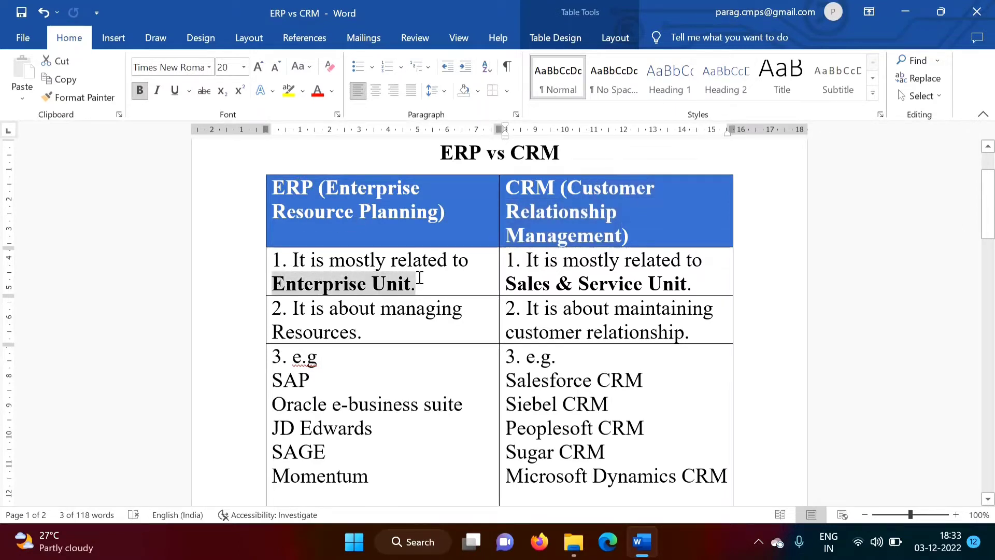
right_click(571, 200)
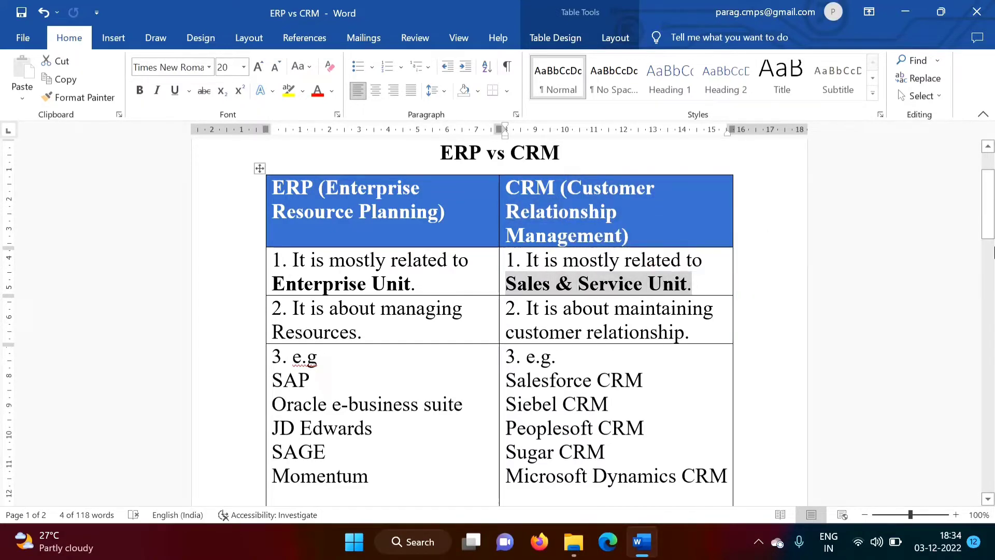
scroll(down, 3)
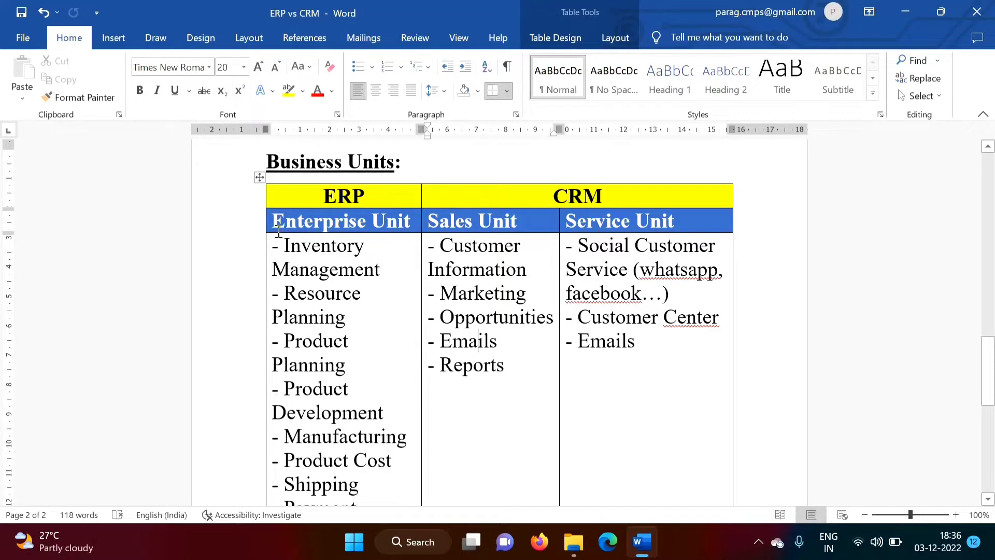
double_click(338, 221)
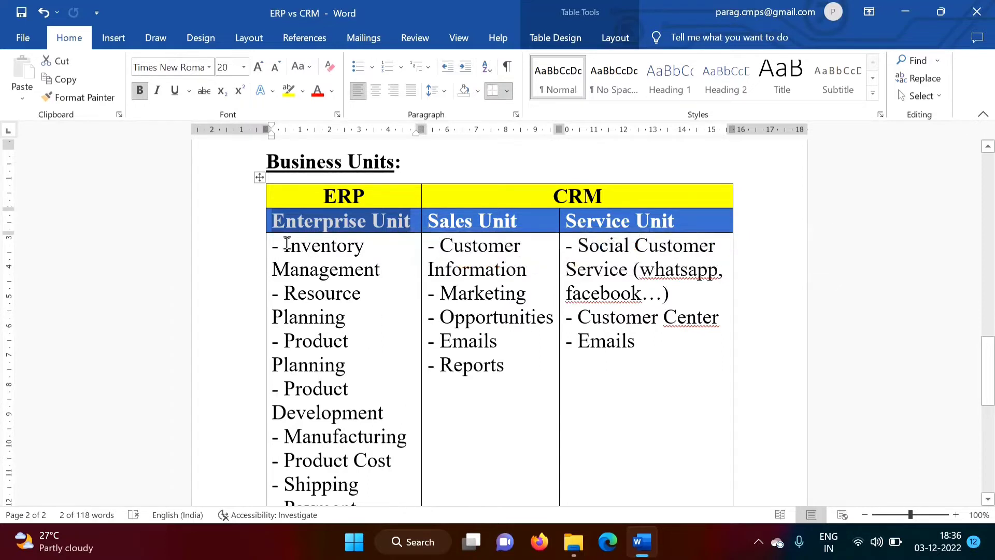
drag(283, 245, 345, 460)
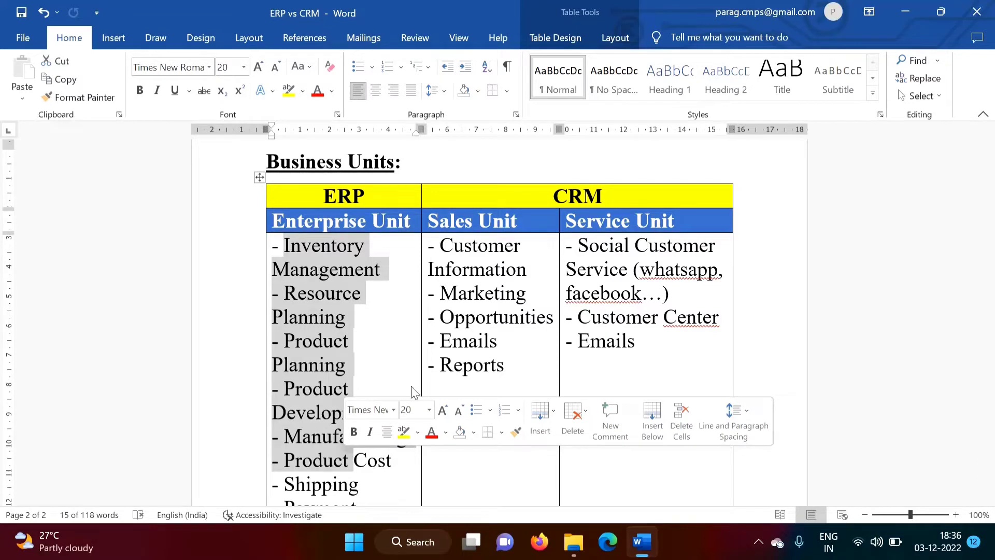
scroll(down, 3)
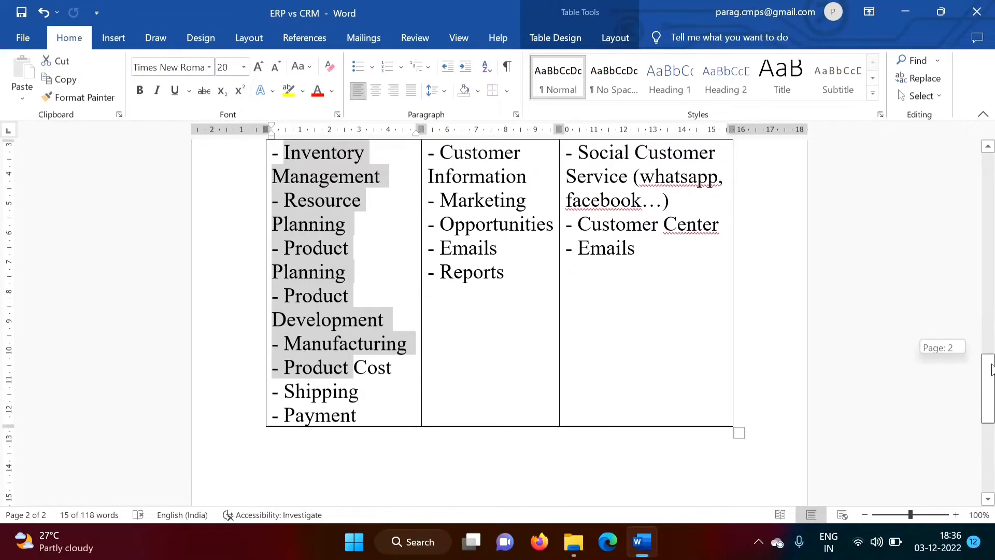
scroll(down, 3)
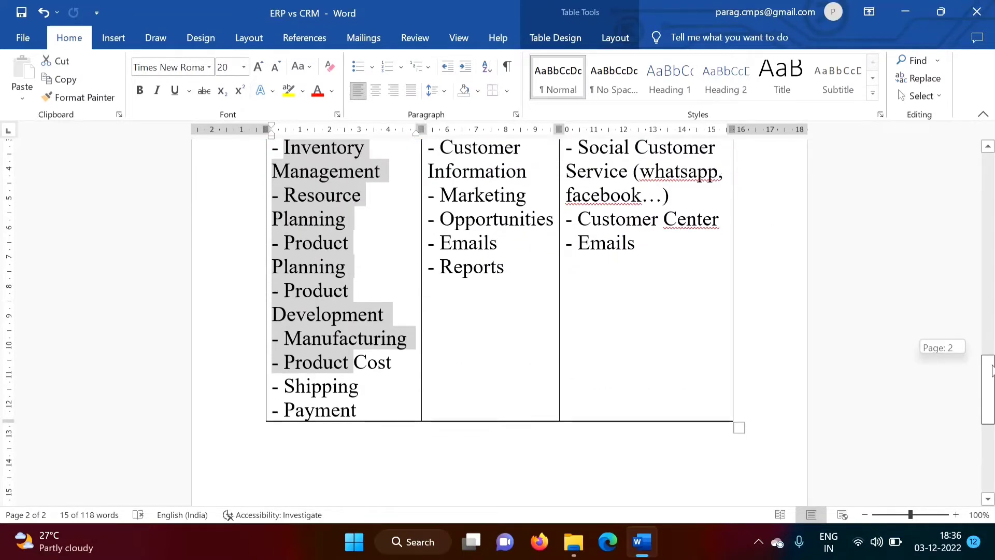
scroll(down, 3)
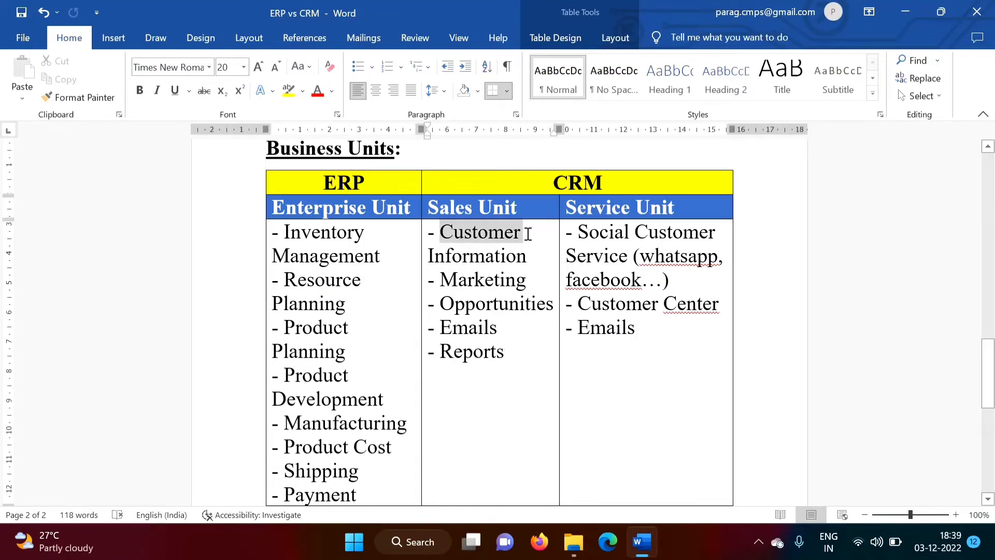
drag(439, 231, 516, 255)
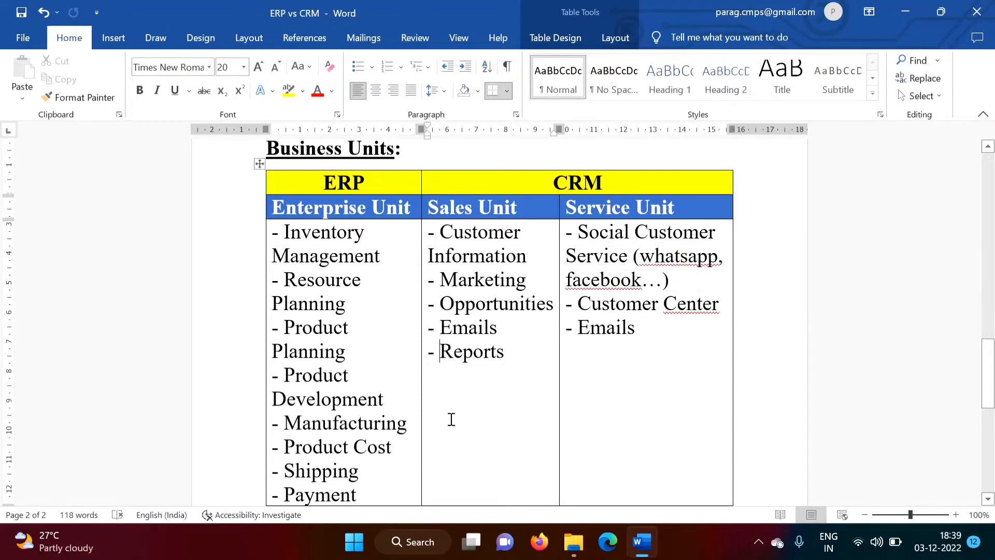
double_click(471, 351)
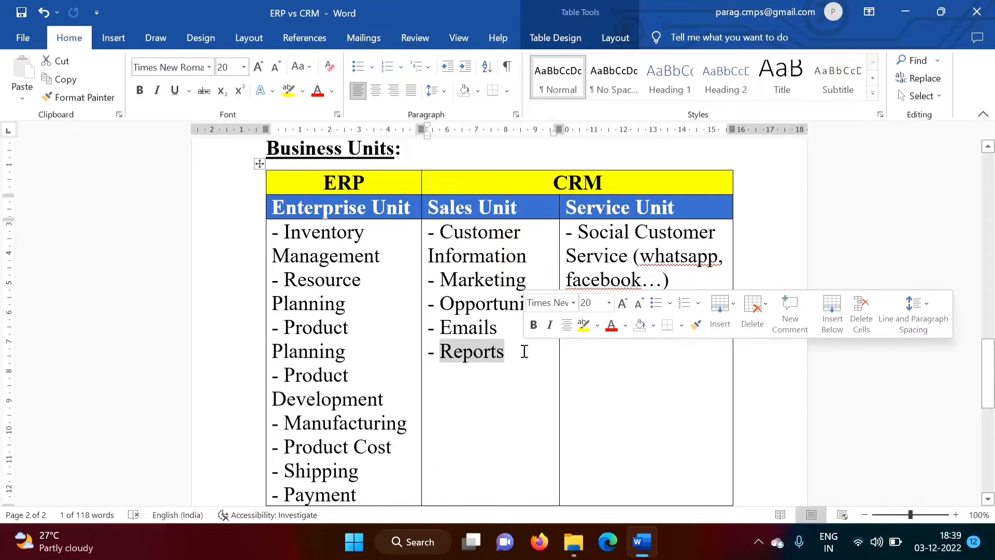
mouse_move(560, 366)
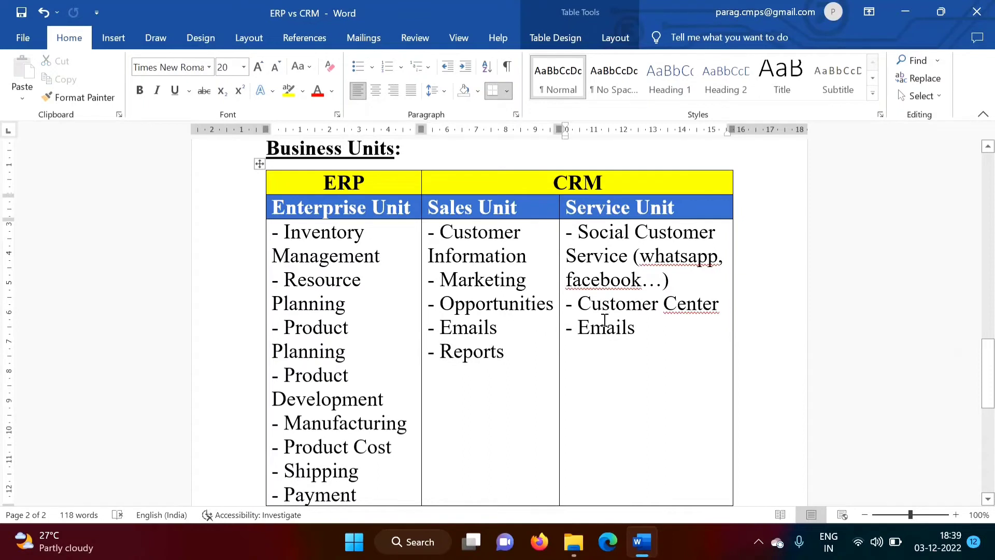
double_click(646, 304)
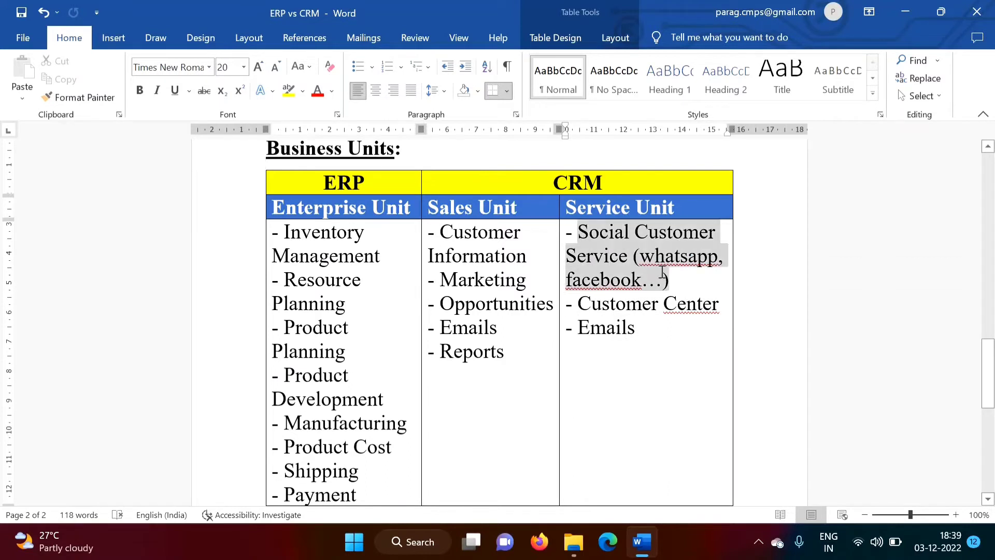
right_click(677, 281)
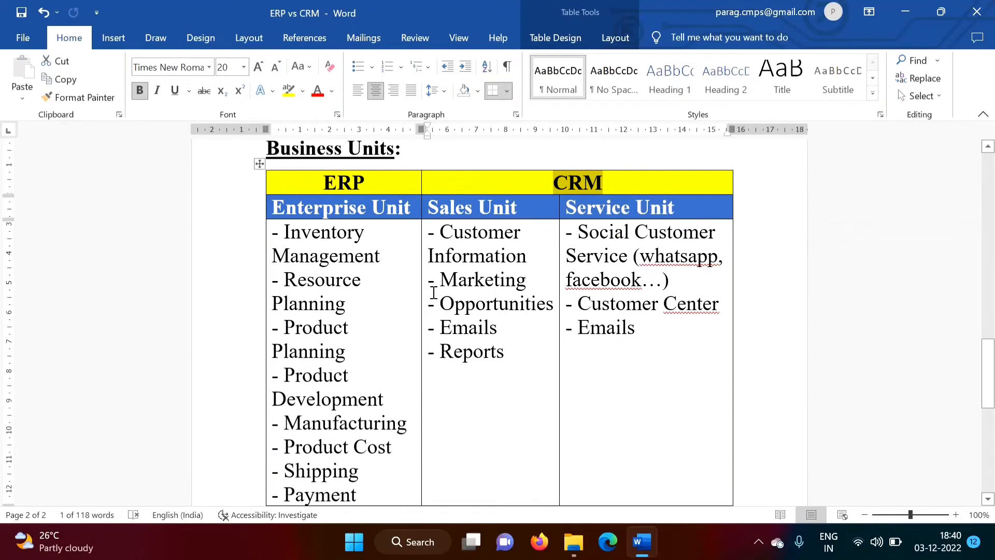
mouse_move(743, 249)
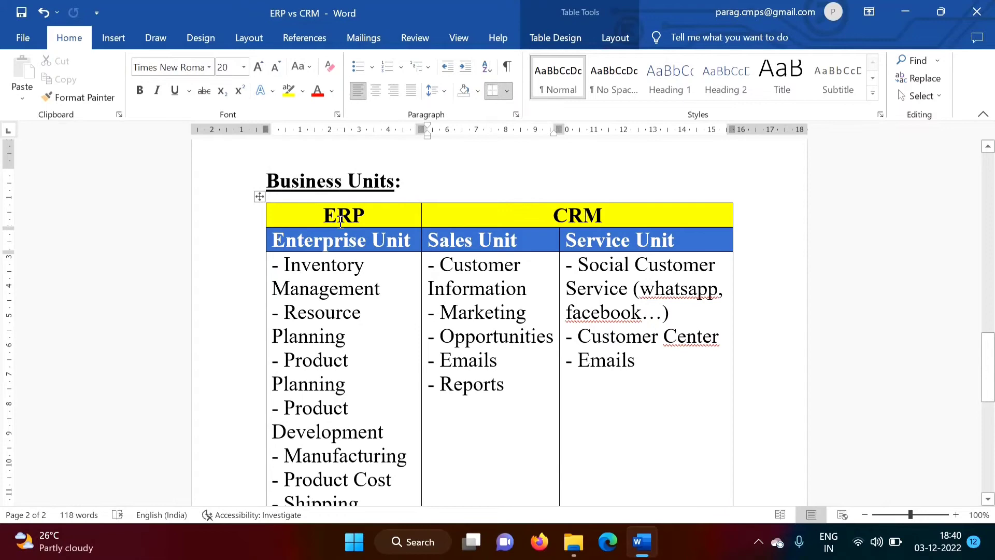
mouse_move(991, 403)
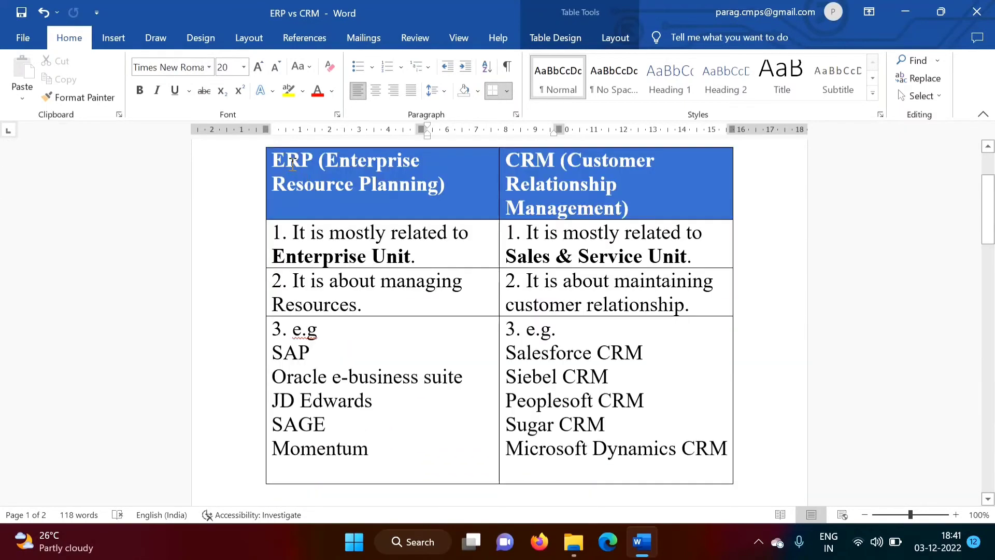
In the comparison table, select 'Siebel' and mark the ERP examples from SAP through SAGE.
double_click(291, 352)
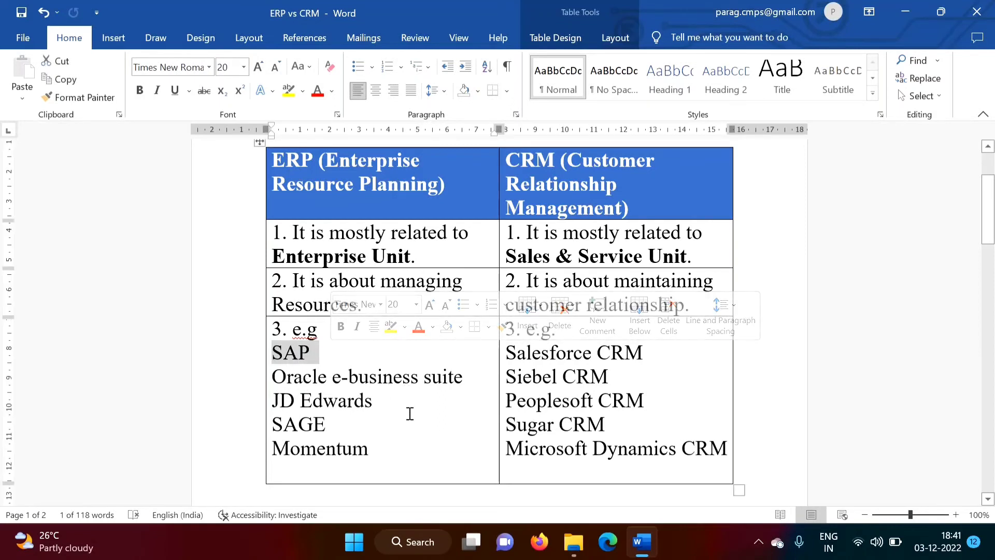
mouse_move(402, 471)
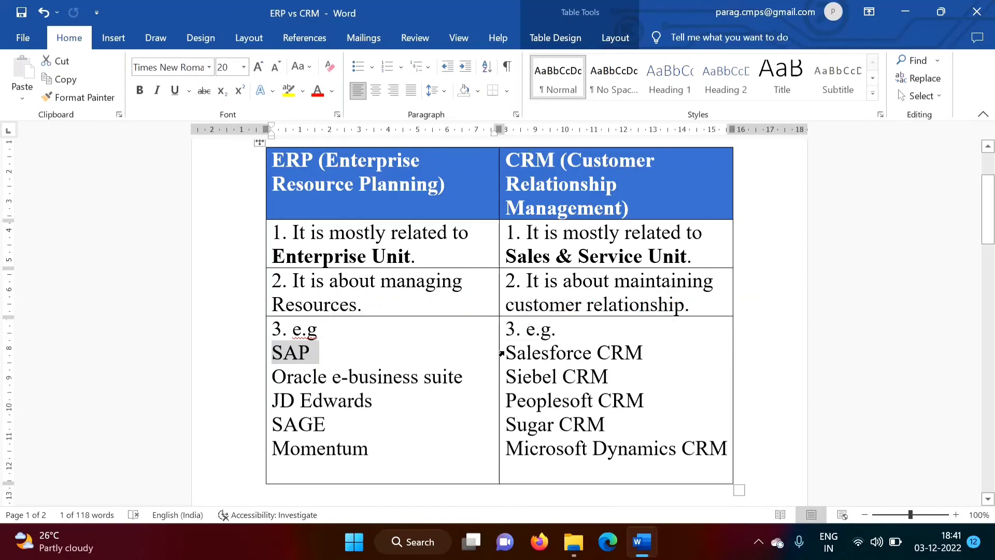
double_click(539, 353)
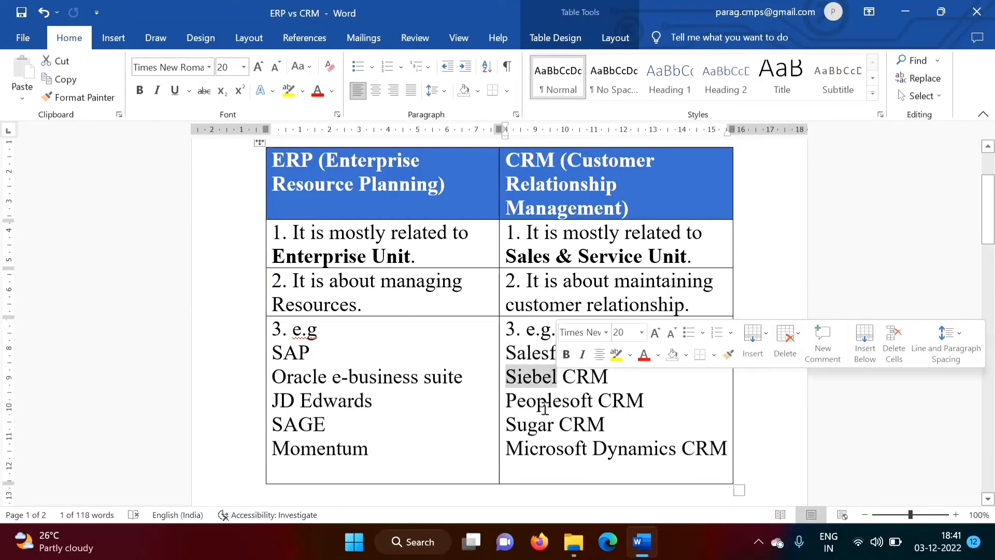
click(606, 469)
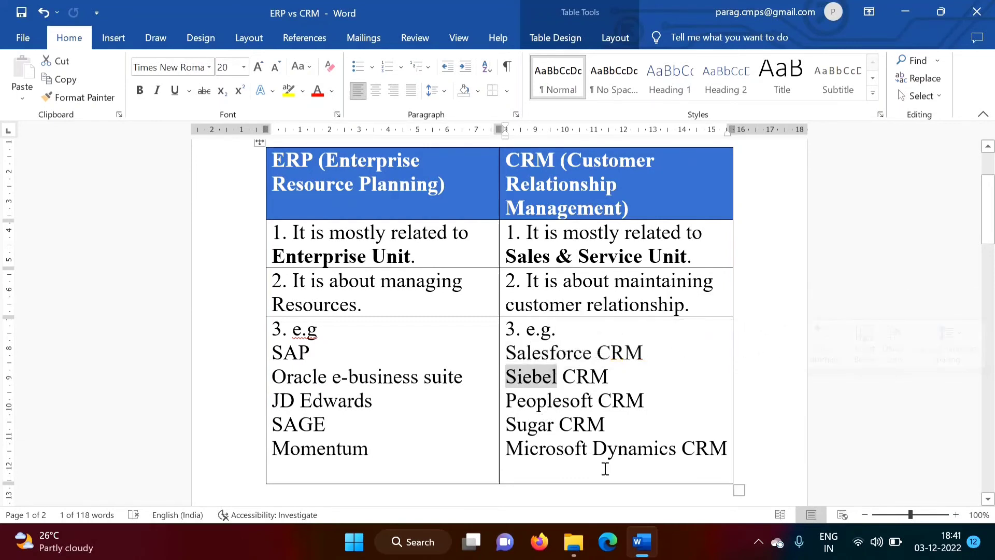
drag(271, 353, 367, 427)
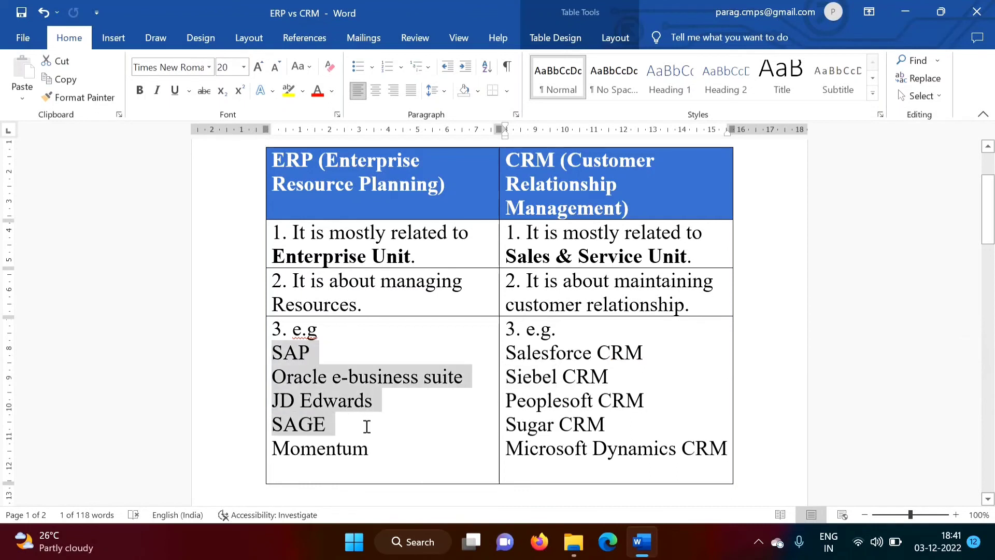